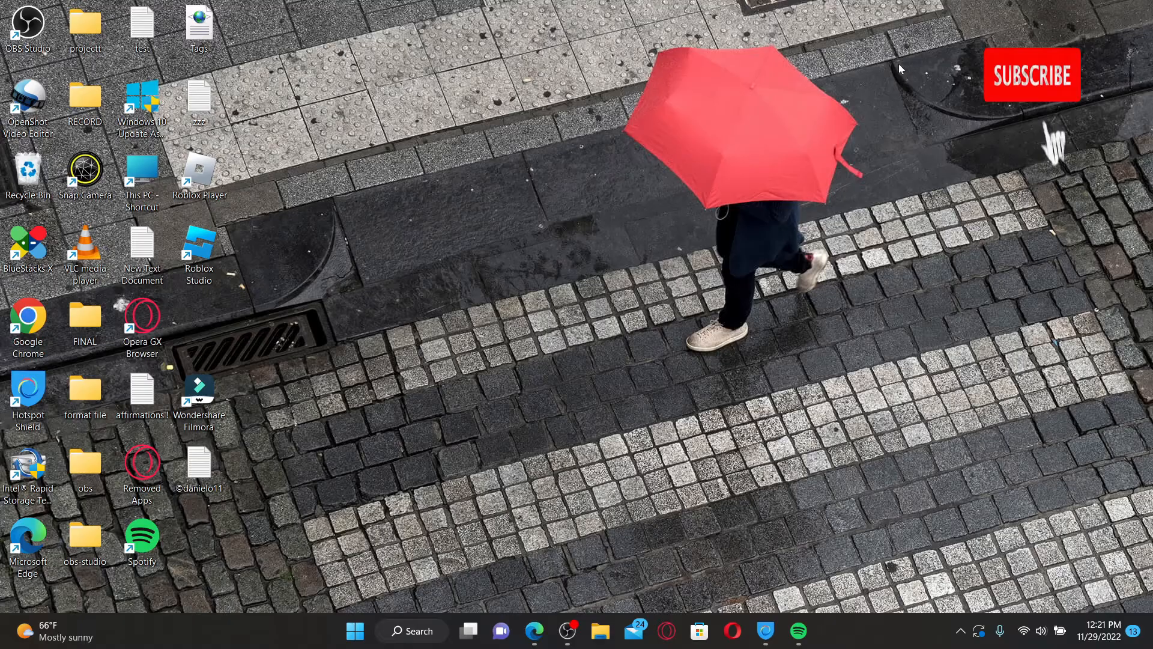
Step: Open mercury.com in Edge and go to its Log In page
{"action": "left_click", "coordinate": [1032, 75]}
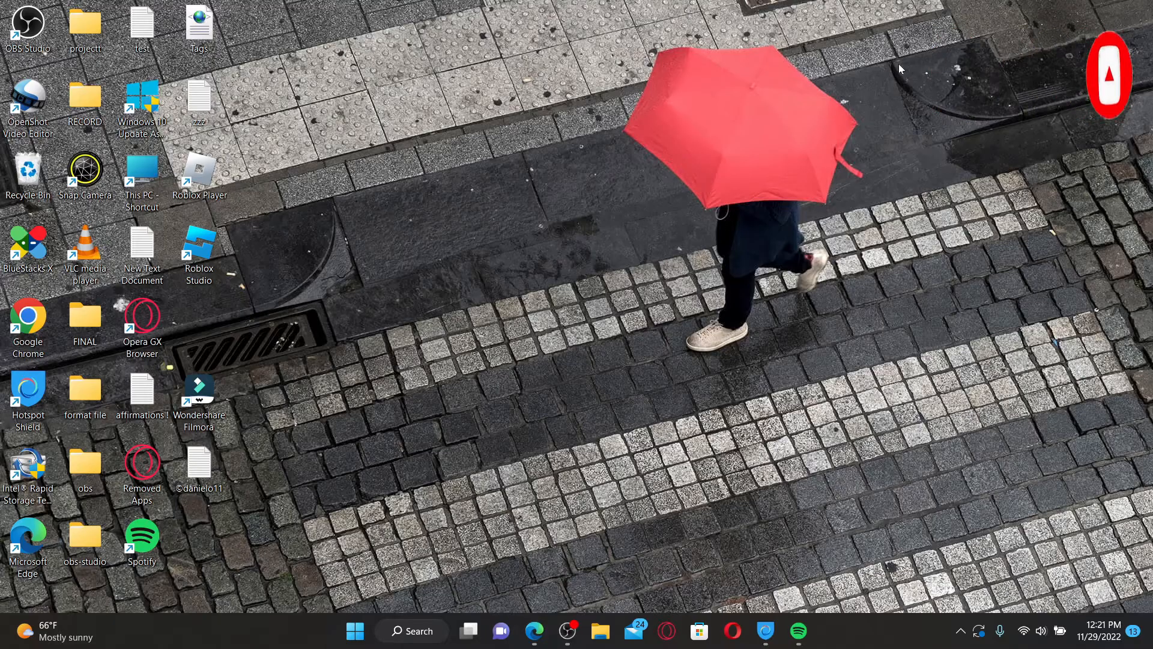
{"action": "left_click", "coordinate": [1110, 75]}
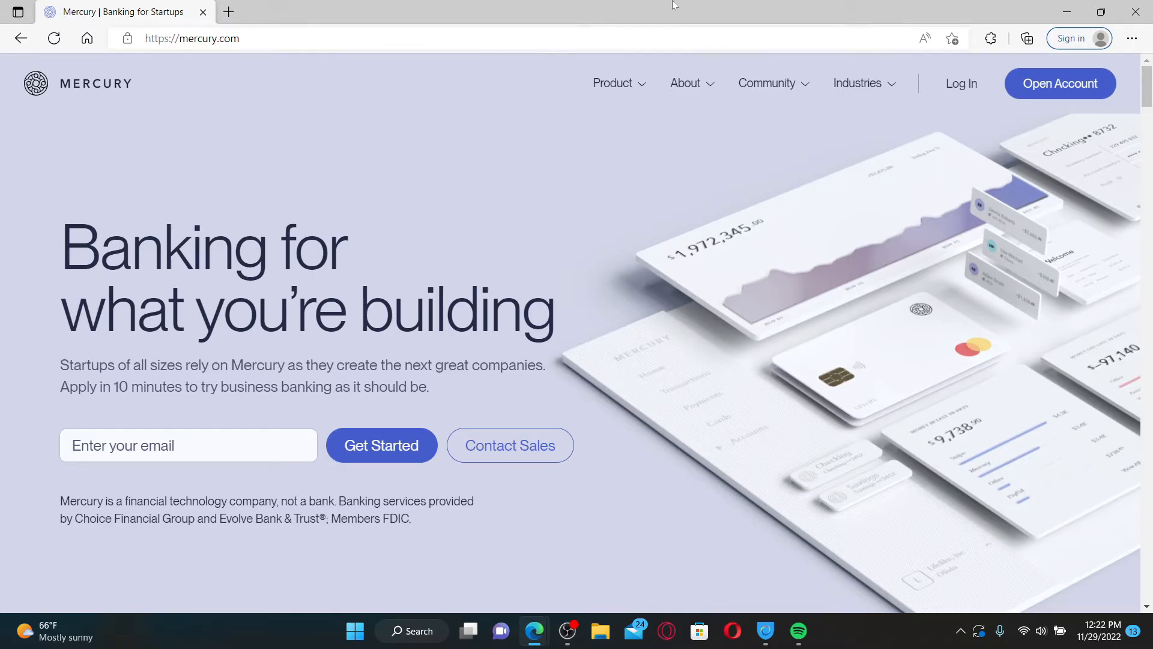
{"action": "mouse_move", "coordinate": [961, 83]}
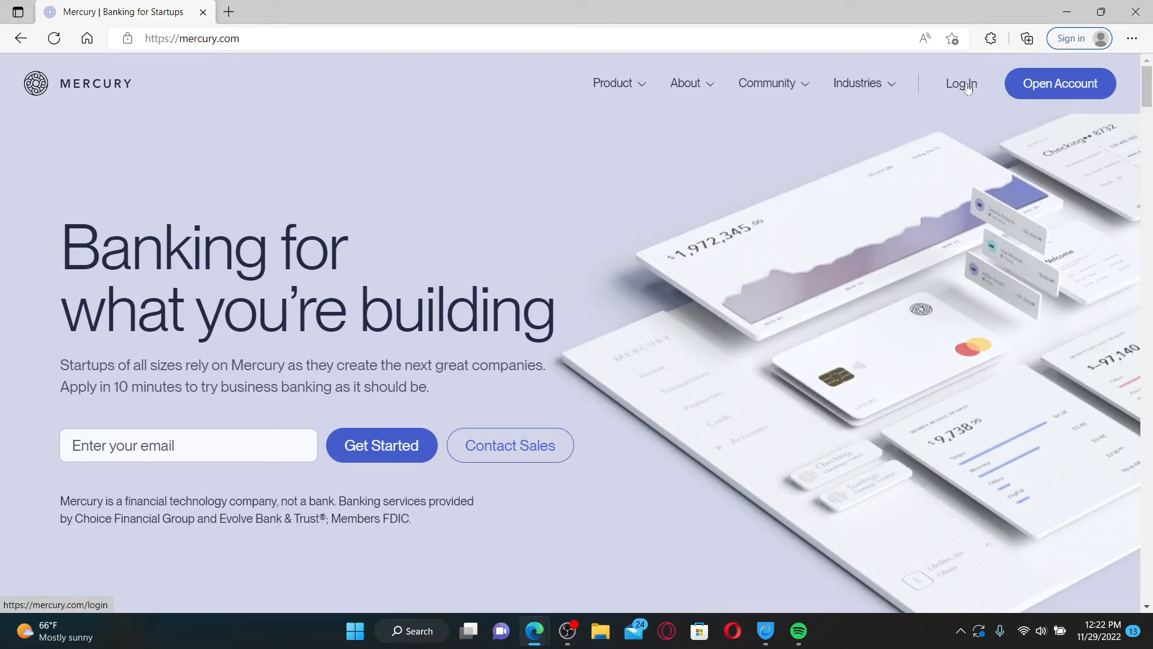
{"action": "left_click", "coordinate": [961, 83]}
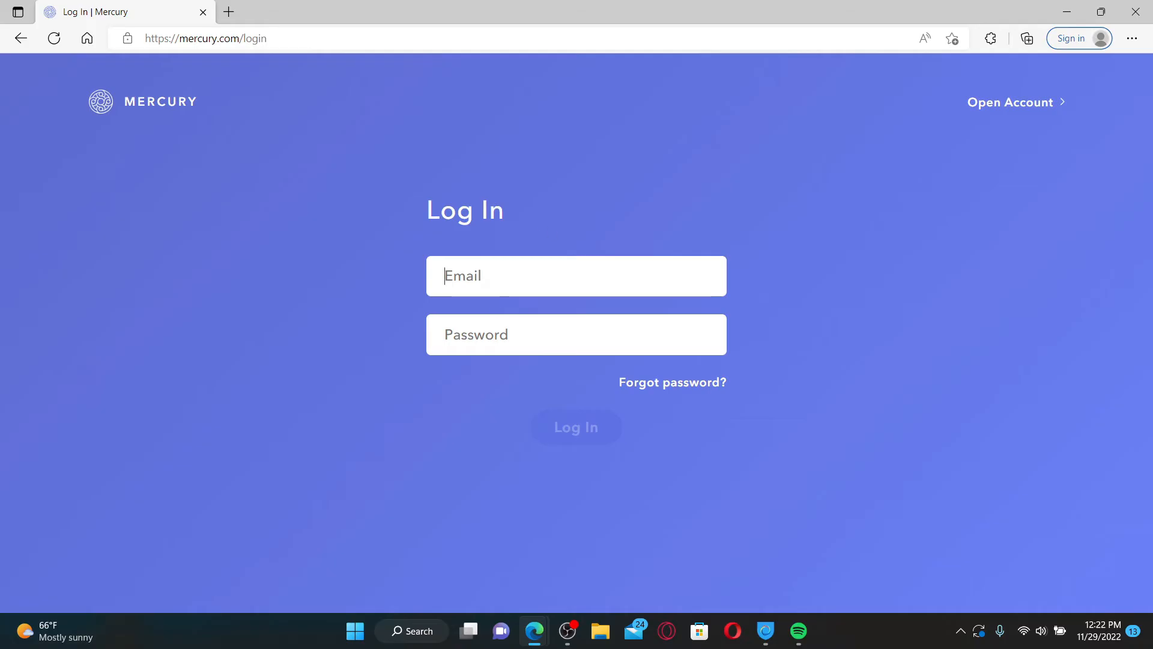
{"action": "mouse_move", "coordinate": [569, 304]}
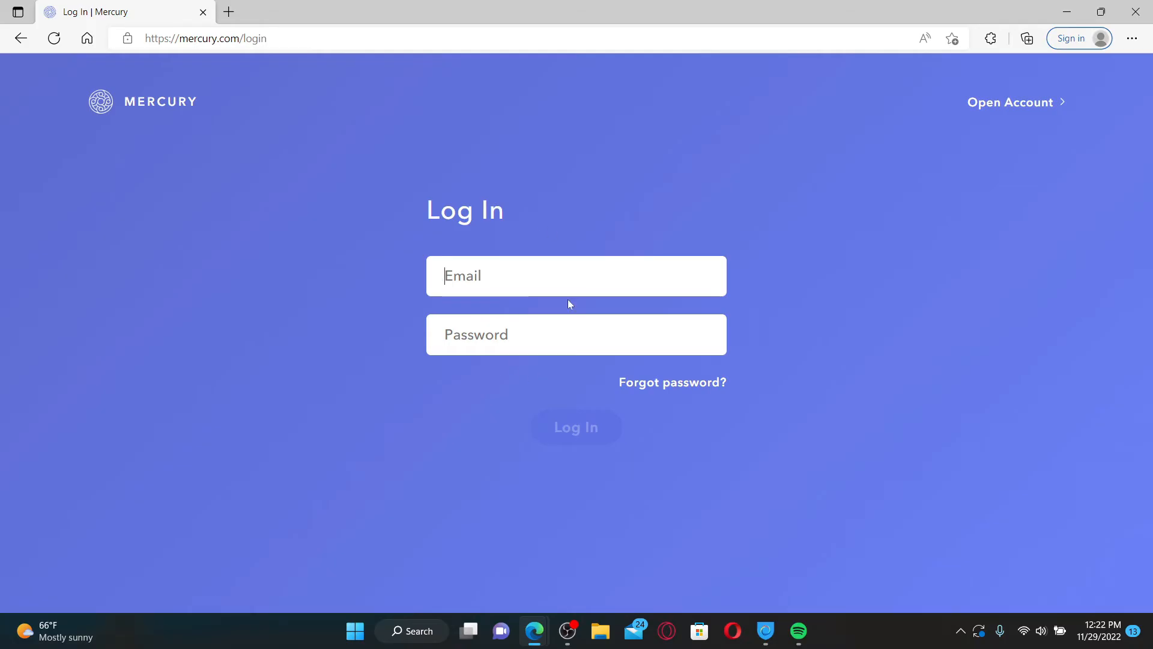
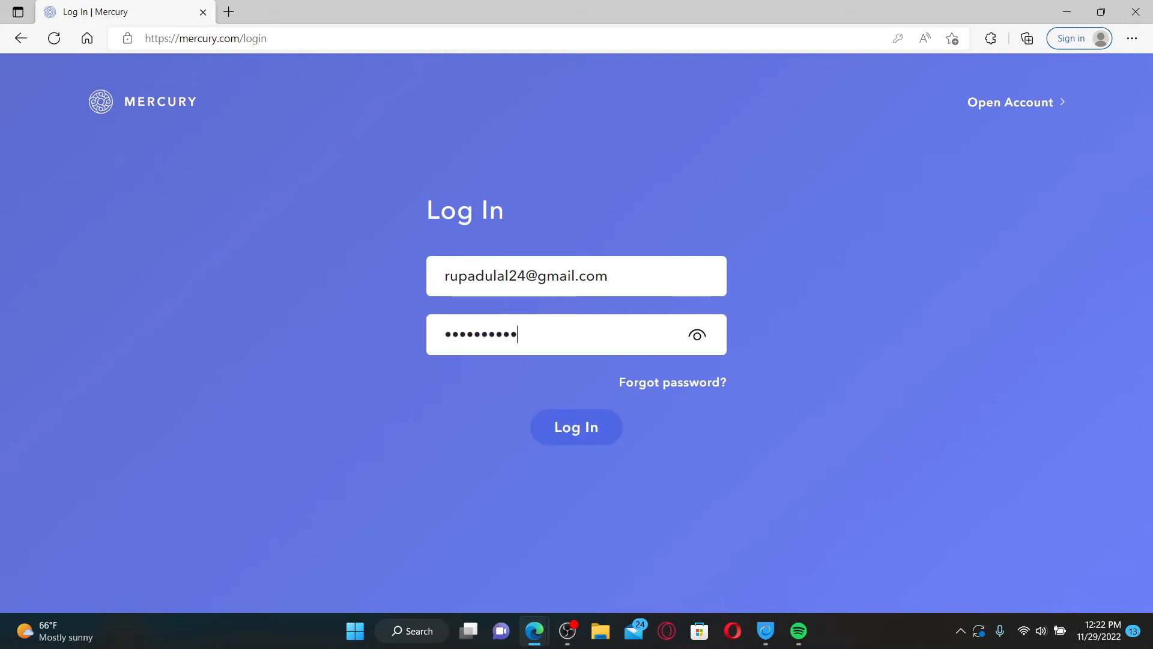
{"action": "mouse_move", "coordinate": [672, 383]}
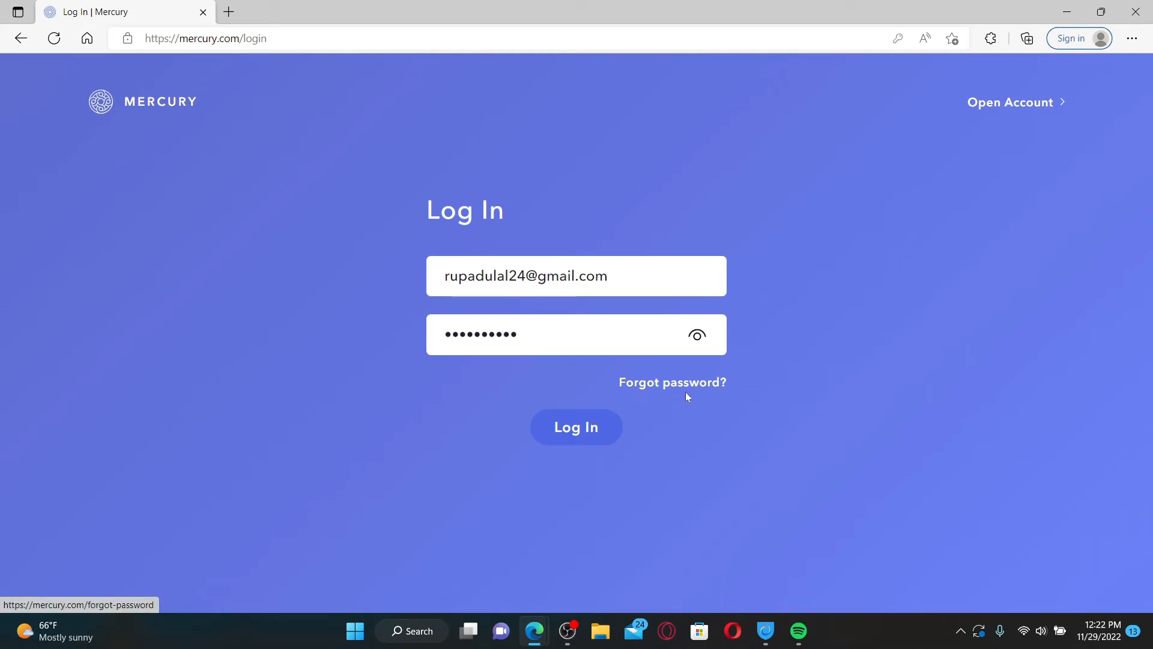
{"action": "mouse_move", "coordinate": [673, 390]}
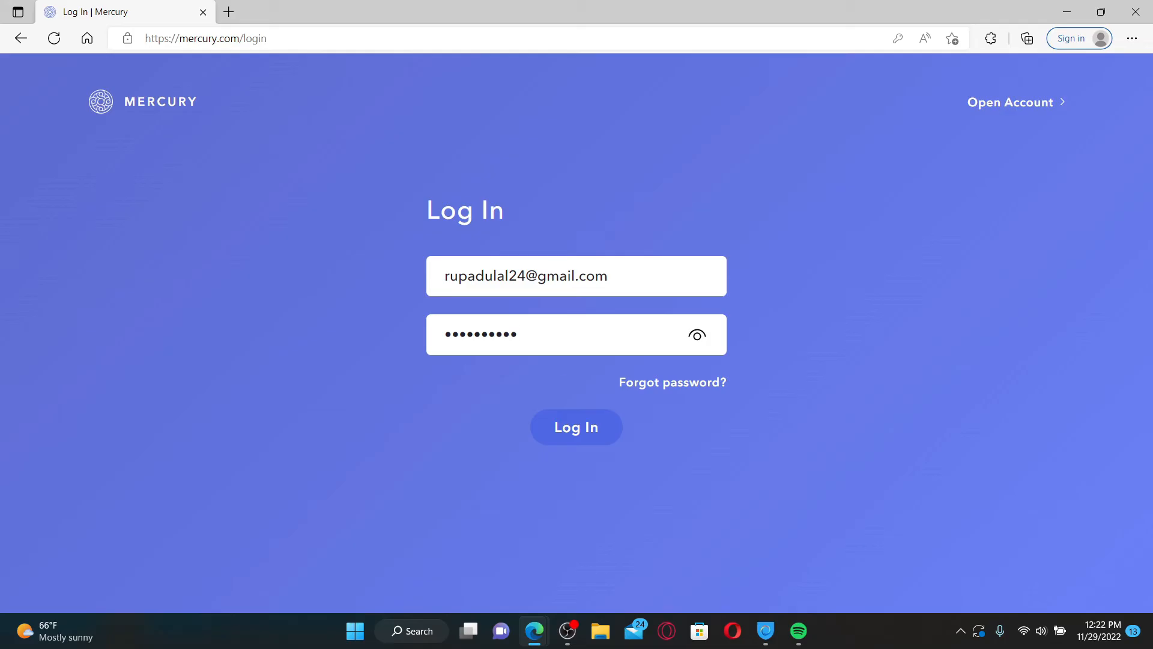
{"action": "mouse_move", "coordinate": [576, 426]}
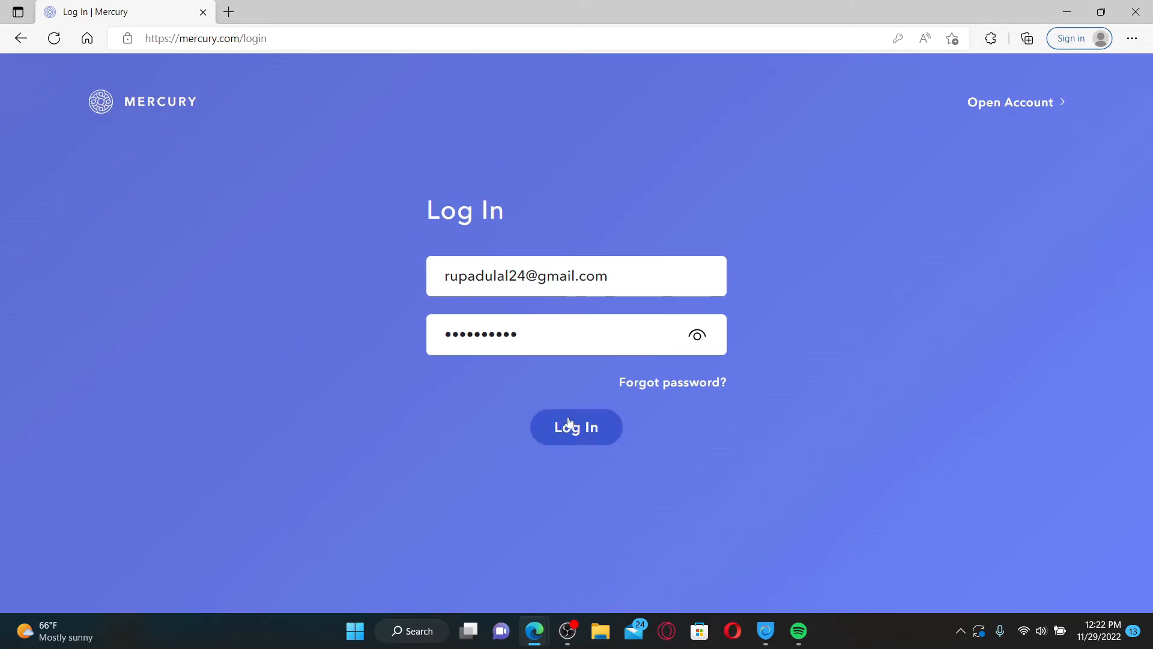
{"action": "mouse_move", "coordinate": [580, 429]}
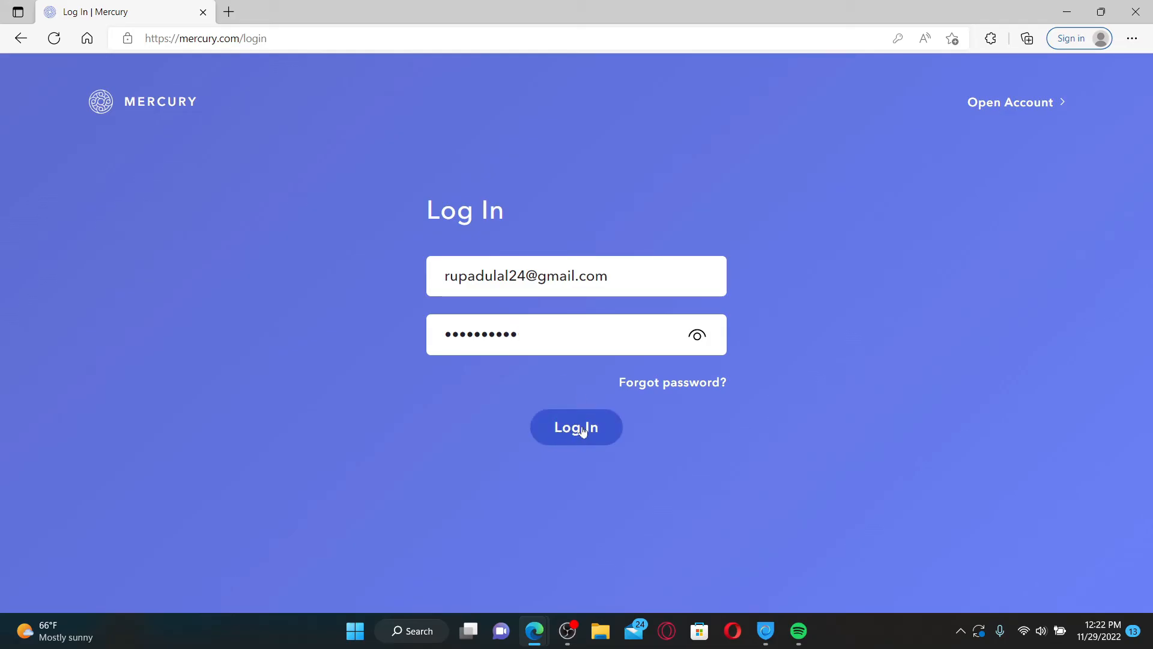